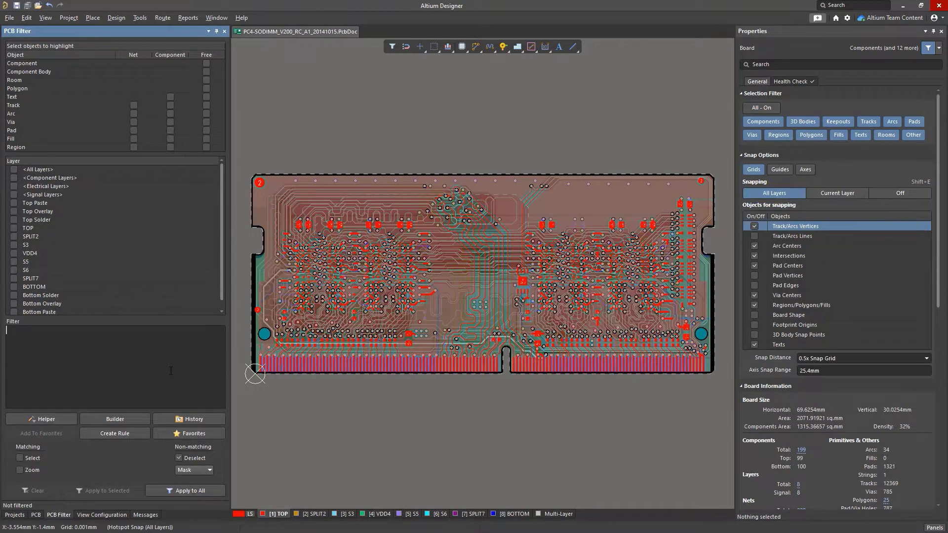
Step: Apply a HasFootprint query, then InNet('A0?') to the whole board, and clear the filter
text(hasfoo)
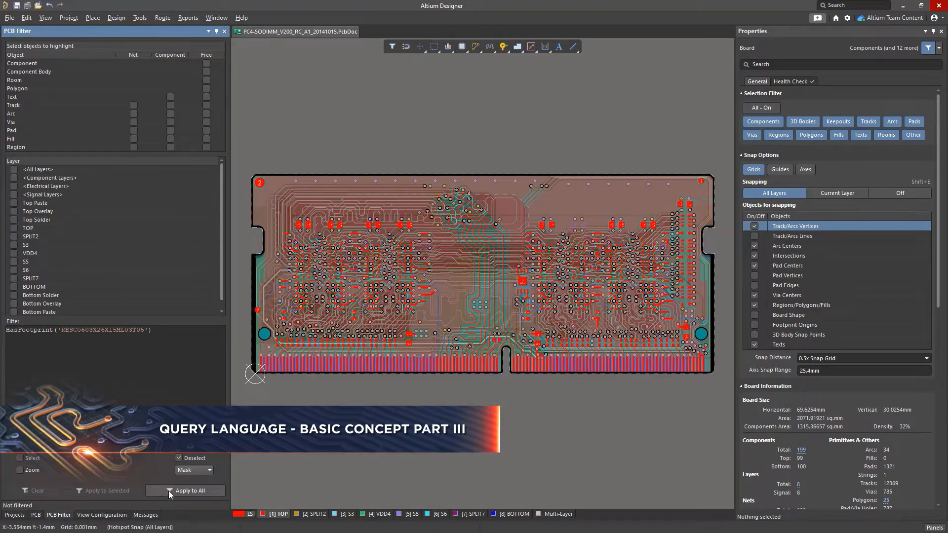
click(191, 490)
text(InNet('A00)
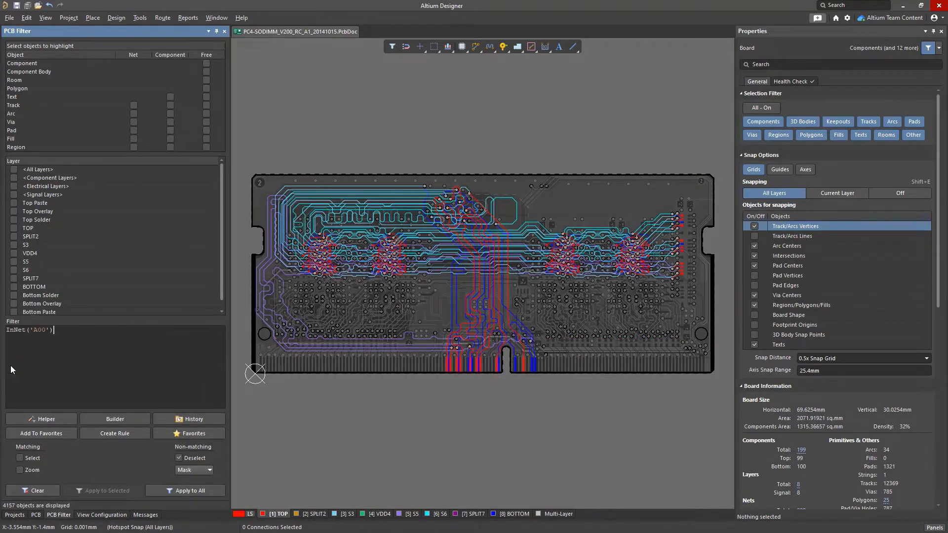
click(191, 491)
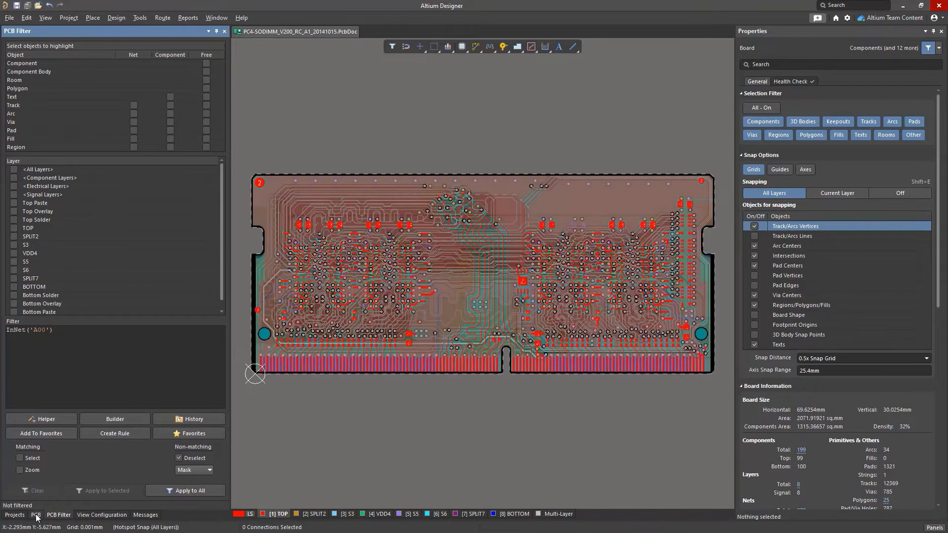
click(36, 515)
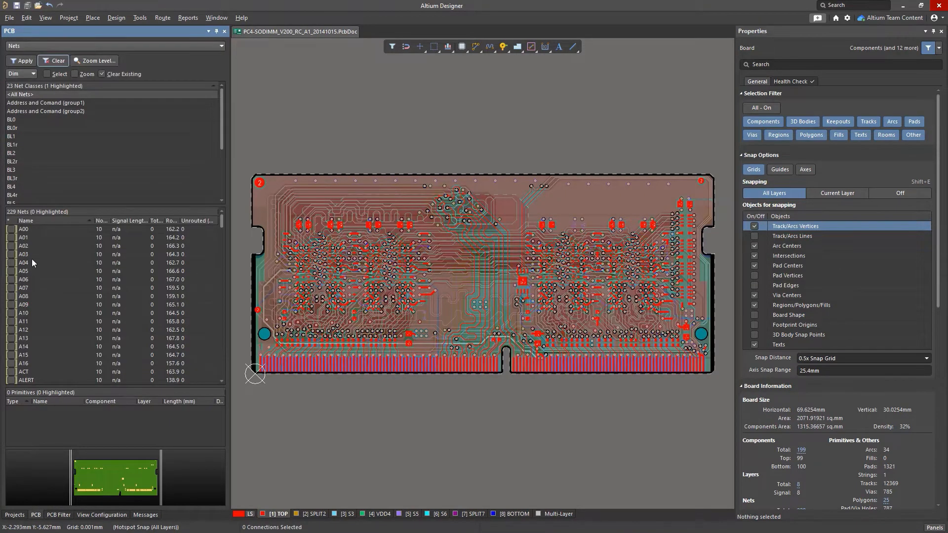
click(23, 228)
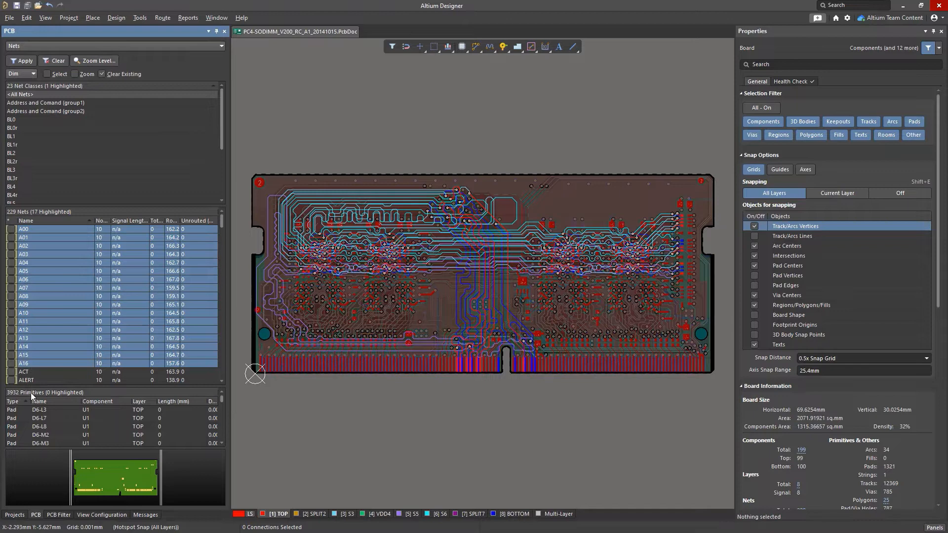
click(59, 515)
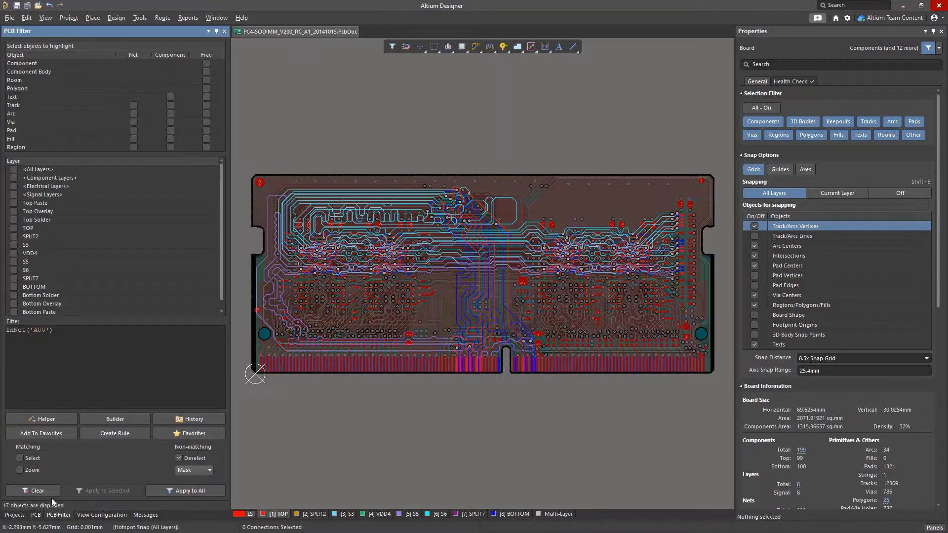
click(33, 490)
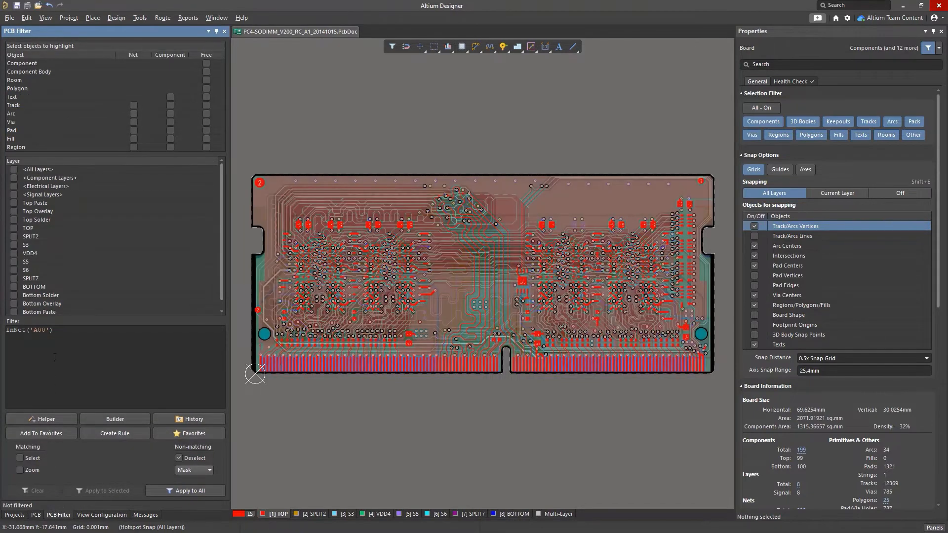
Step: Replace the filter with InNet('A*') and apply it to all, highlighting 4303 objects
triple_click(29, 329)
text(inn)
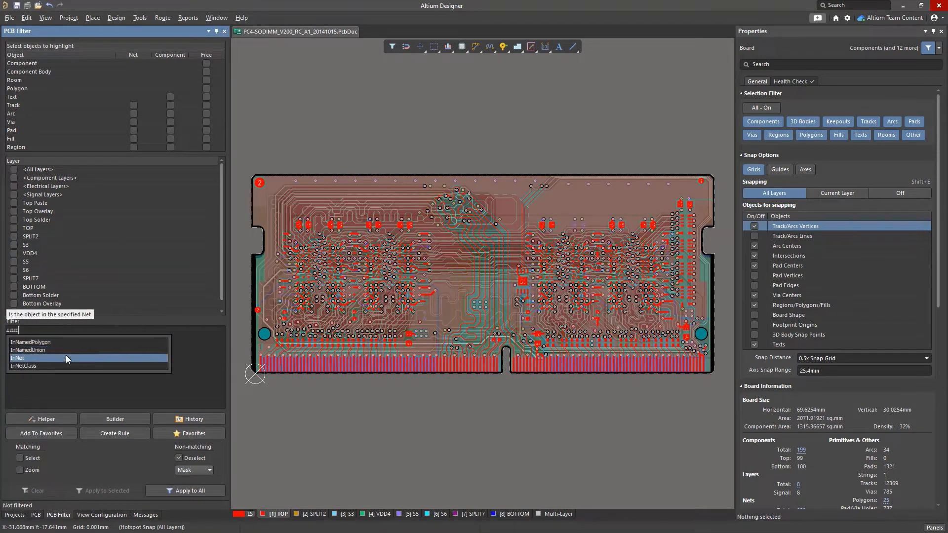
click(18, 358)
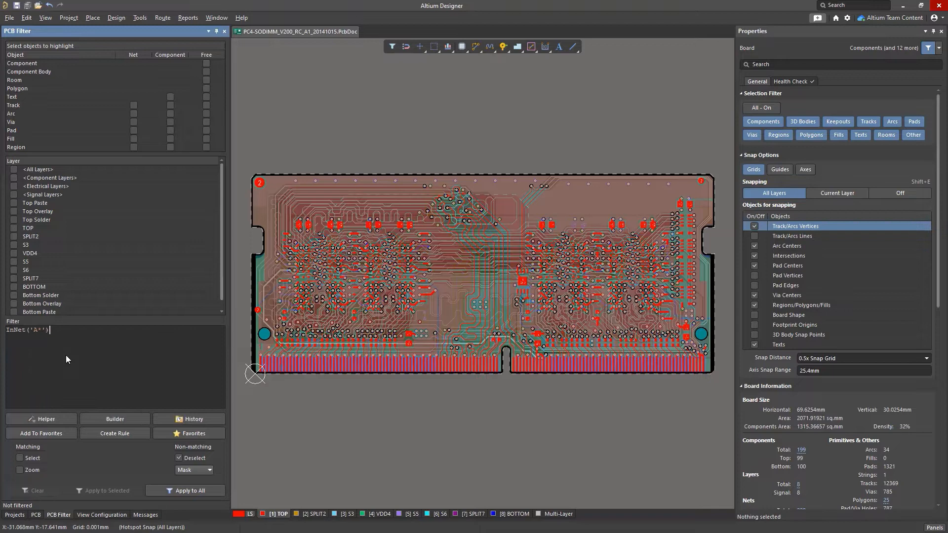
click(185, 490)
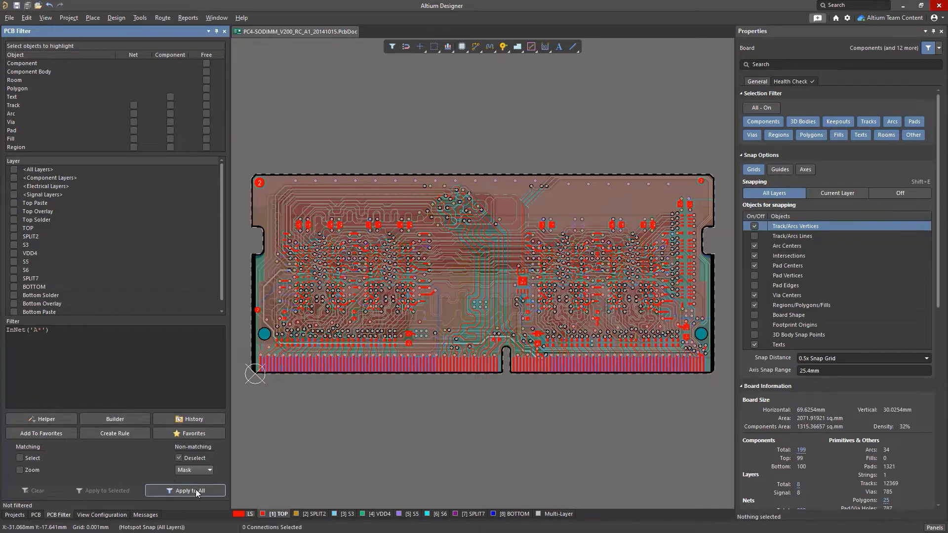
click(189, 490)
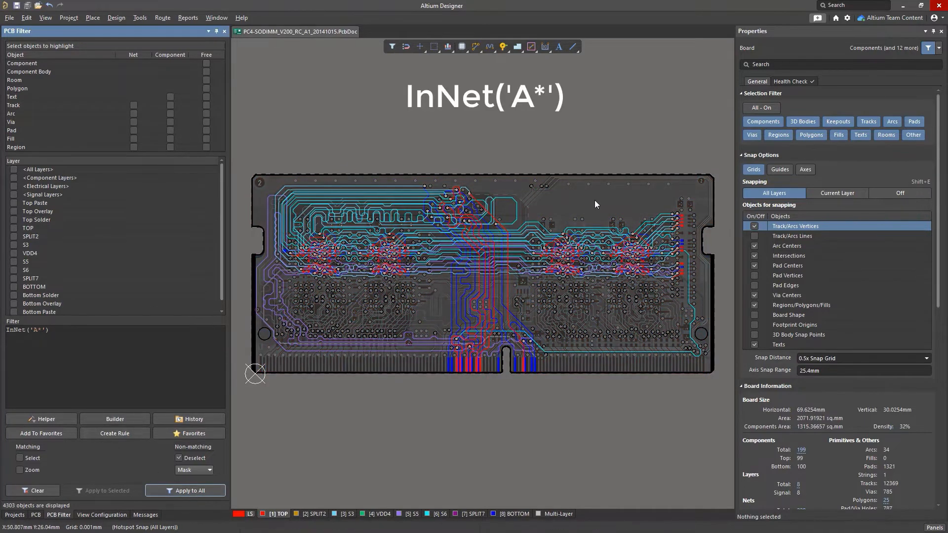
mouse_move(643, 349)
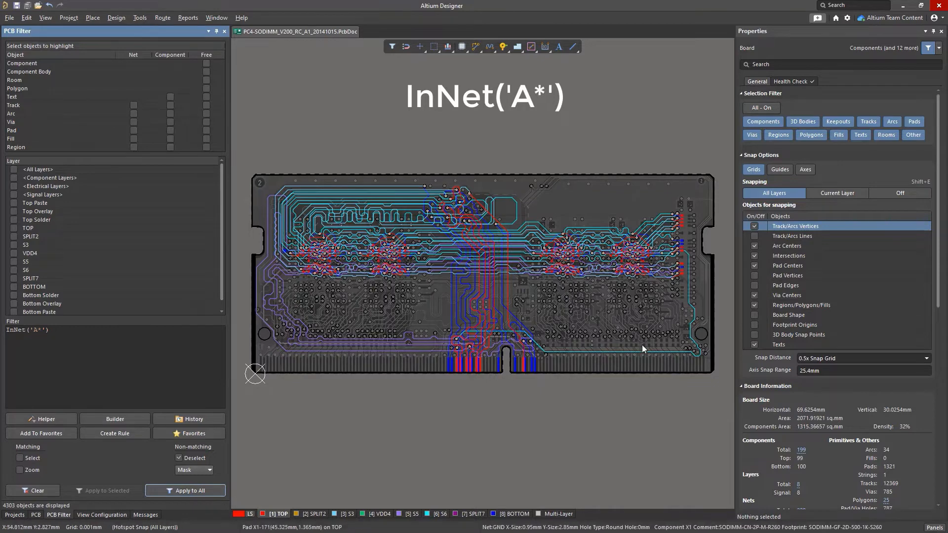
mouse_move(454, 169)
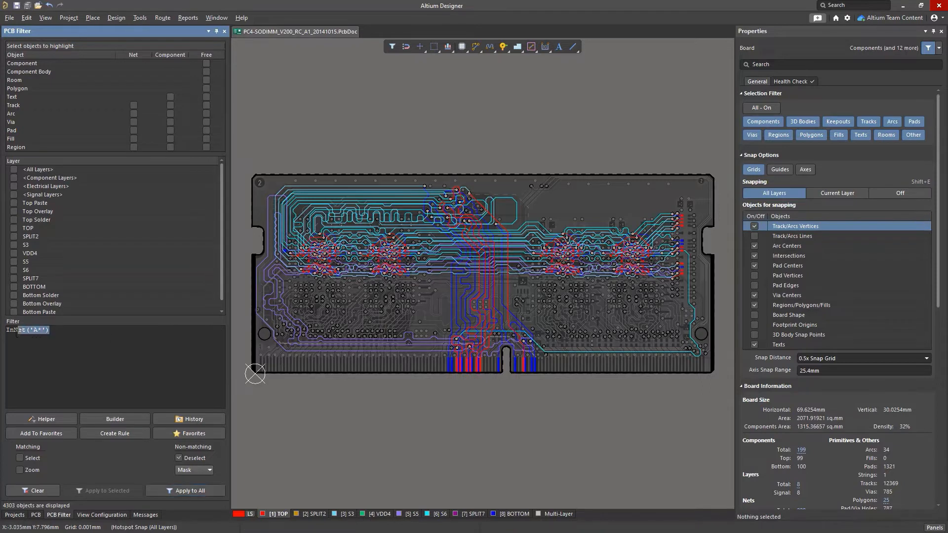
Step: Apply HasFootprint('*0603*') to all, highlighting 1408 objects, and inspect a resistor's footprint
triple_click(27, 330)
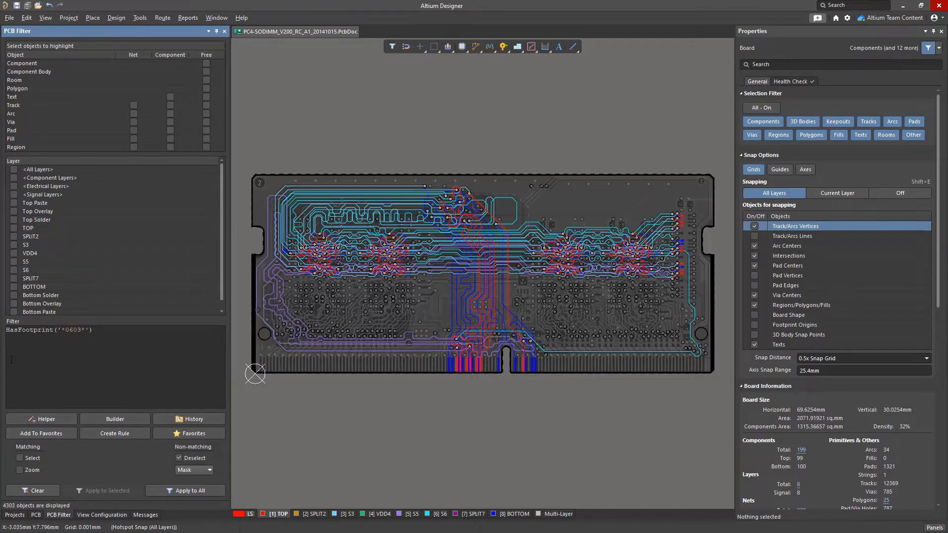
click(185, 490)
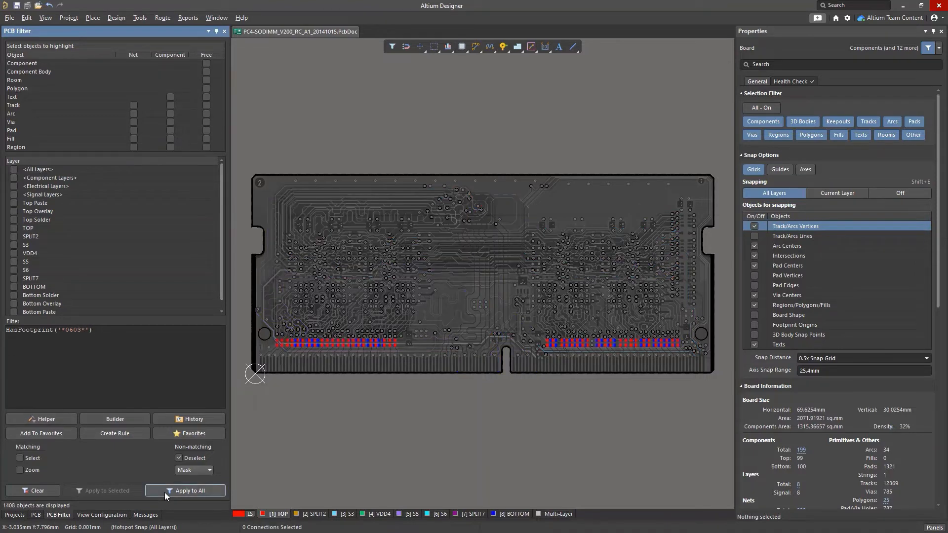
click(190, 490)
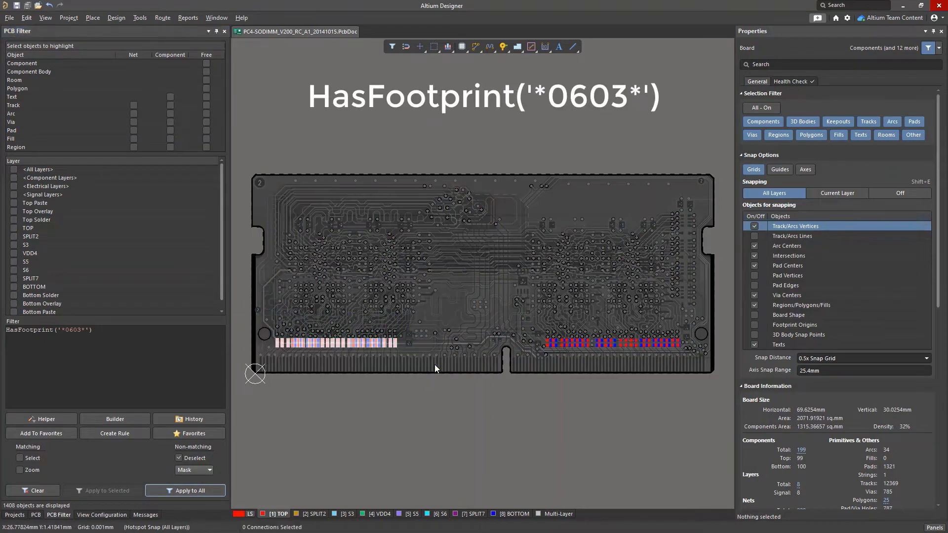
click(185, 491)
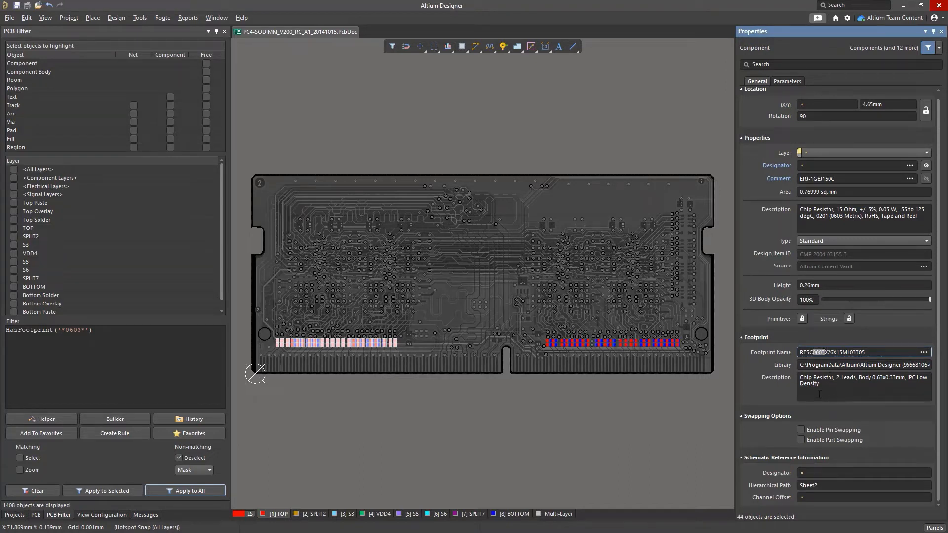
click(32, 490)
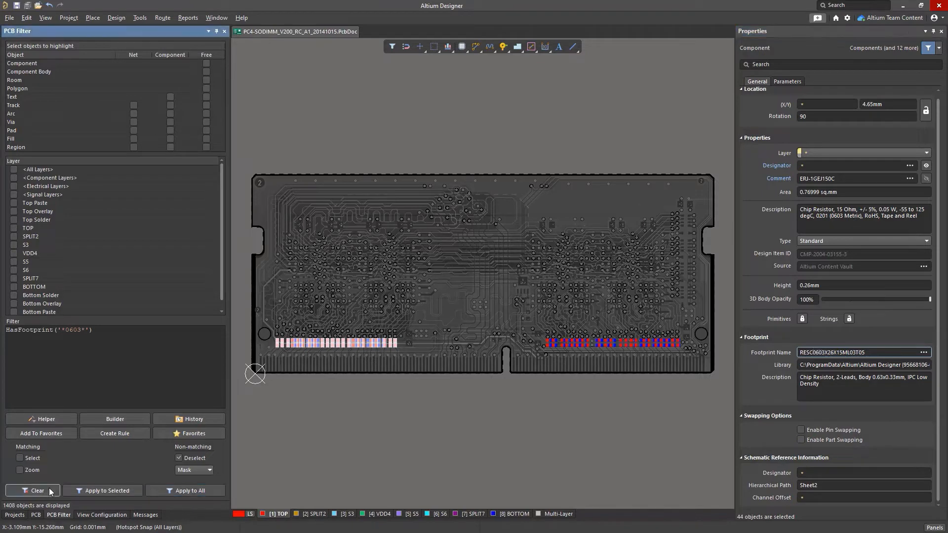
Step: Clear the 0603 filter, apply InNet('A??') highlighting 4183 objects, then clear again
click(33, 490)
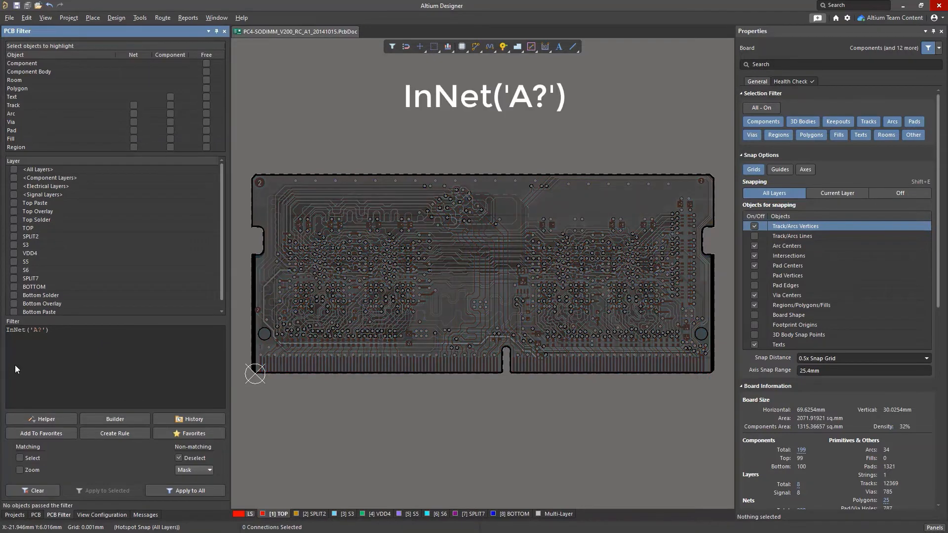
mouse_move(587, 237)
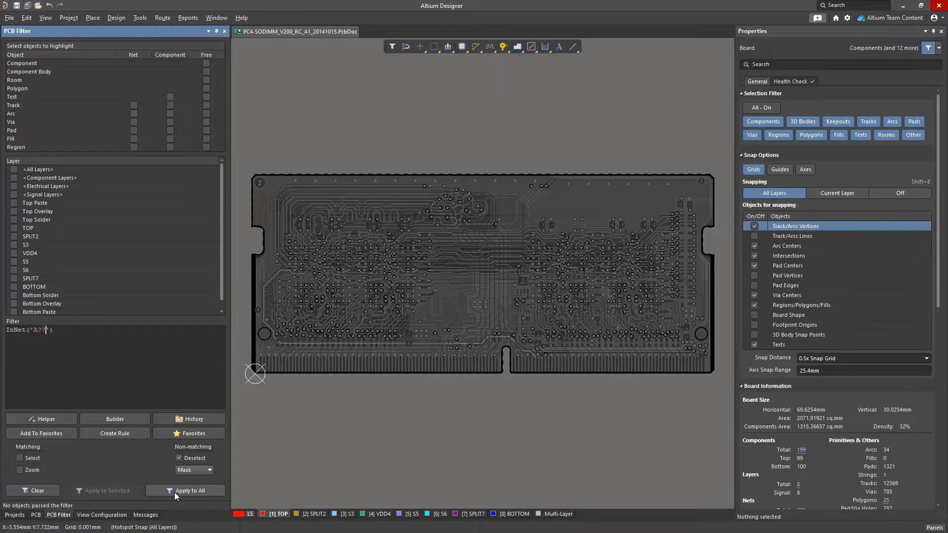
click(190, 490)
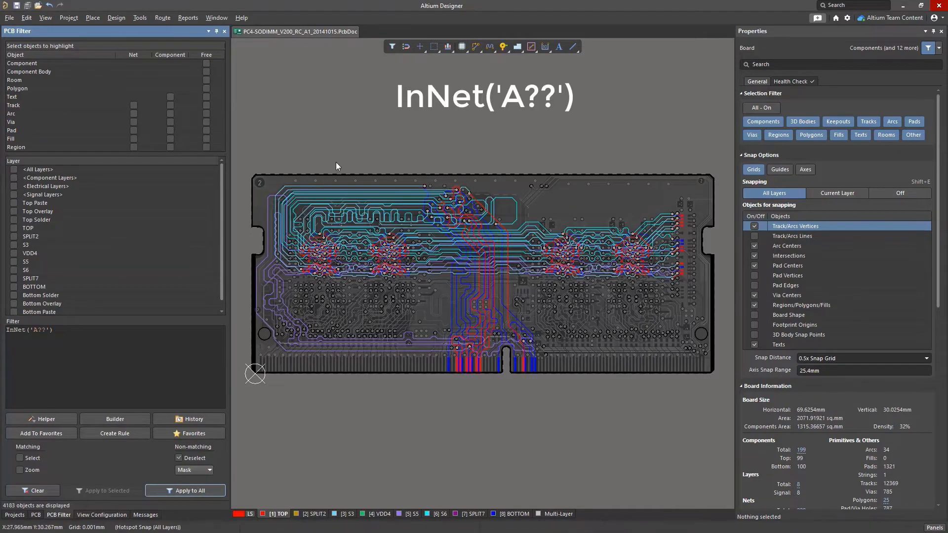
mouse_move(448, 186)
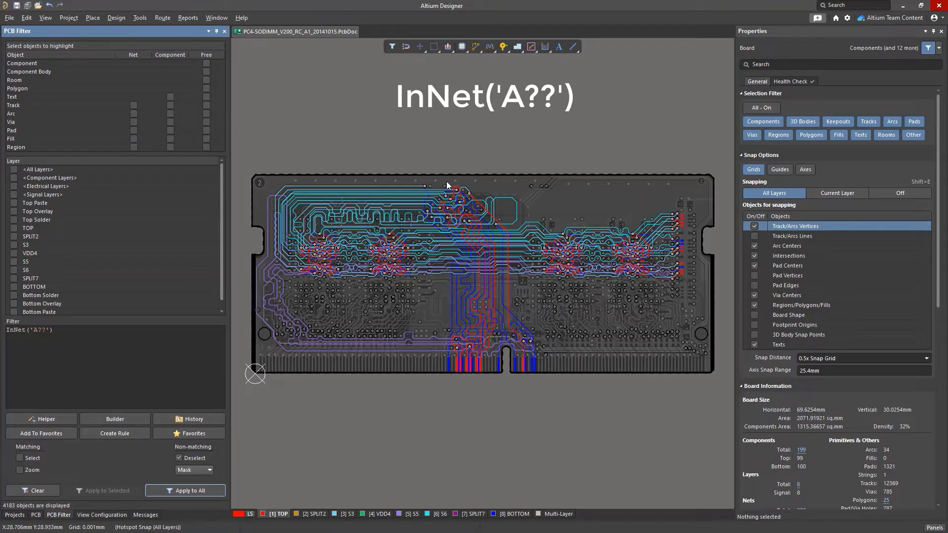
click(33, 490)
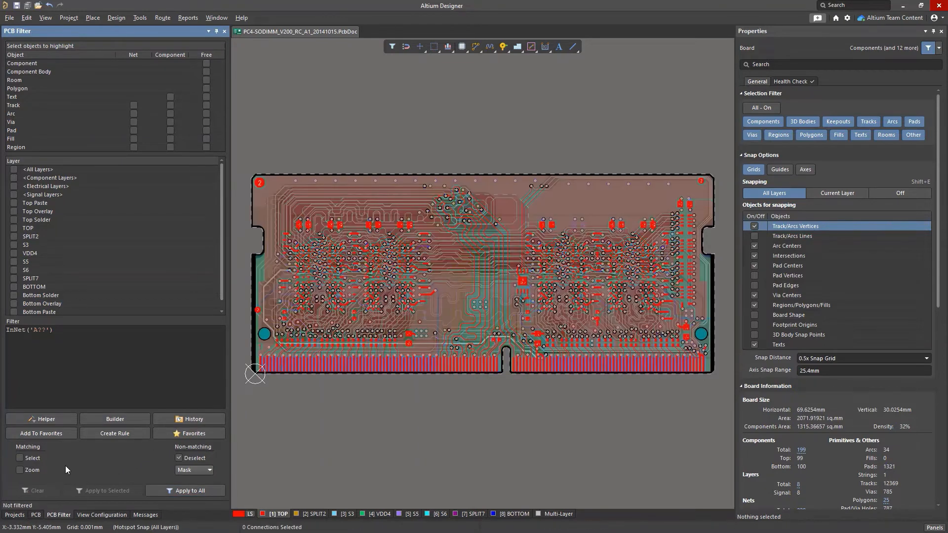
Step: Enter InComponent('D*') via autocomplete and apply it, highlighting 817 D-designated objects
triple_click(28, 329)
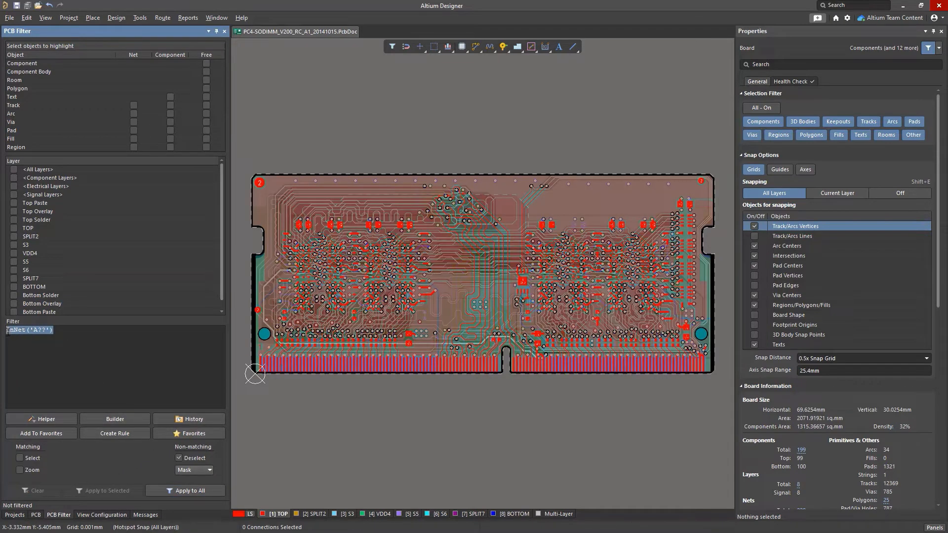
text(inn)
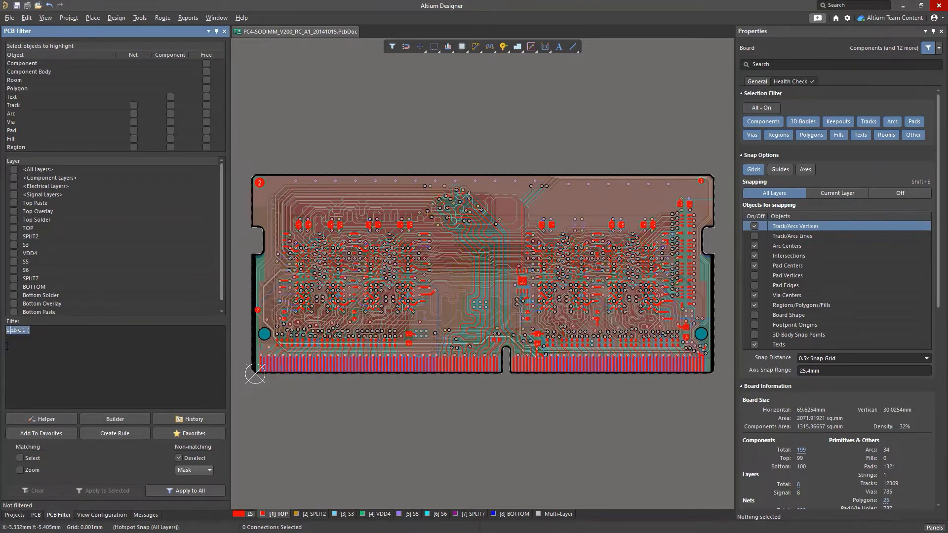
text(hasfoo)
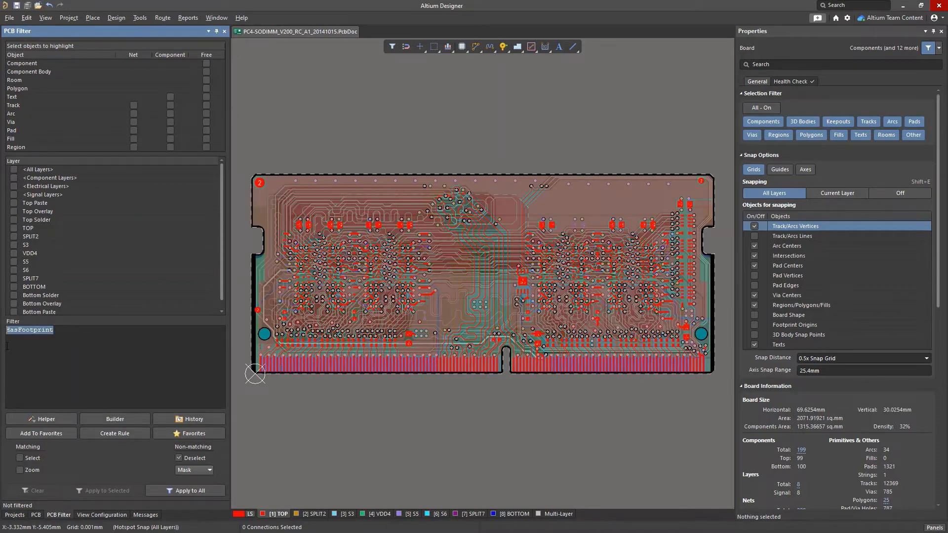
text(InC)
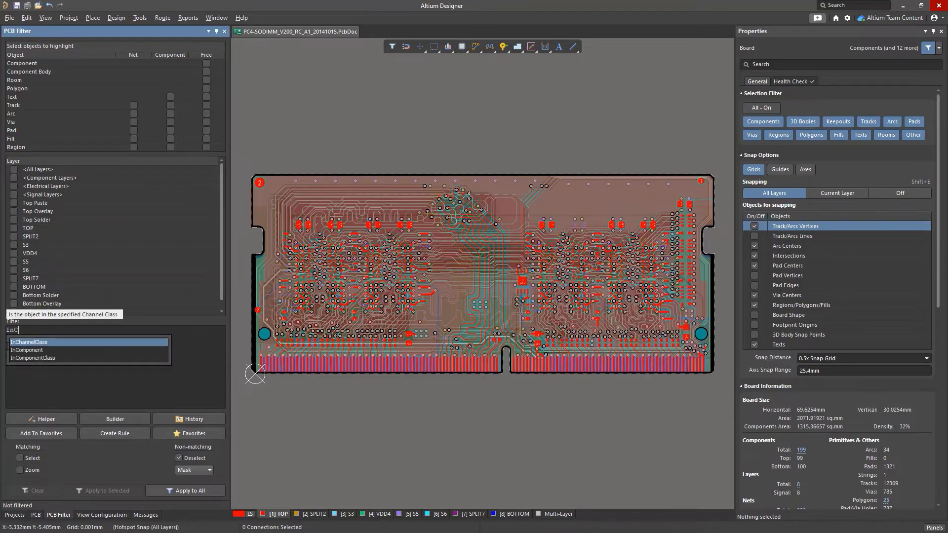
click(26, 349)
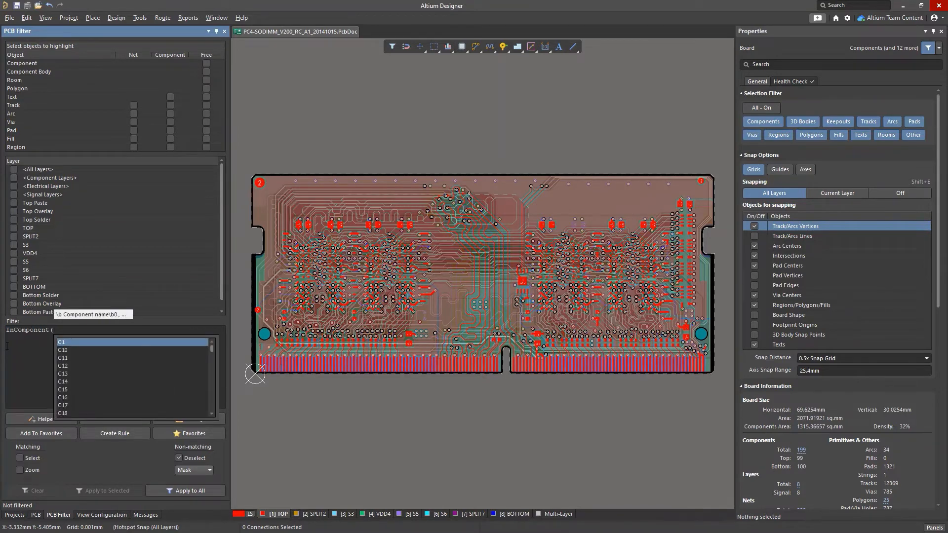
text(D*'))
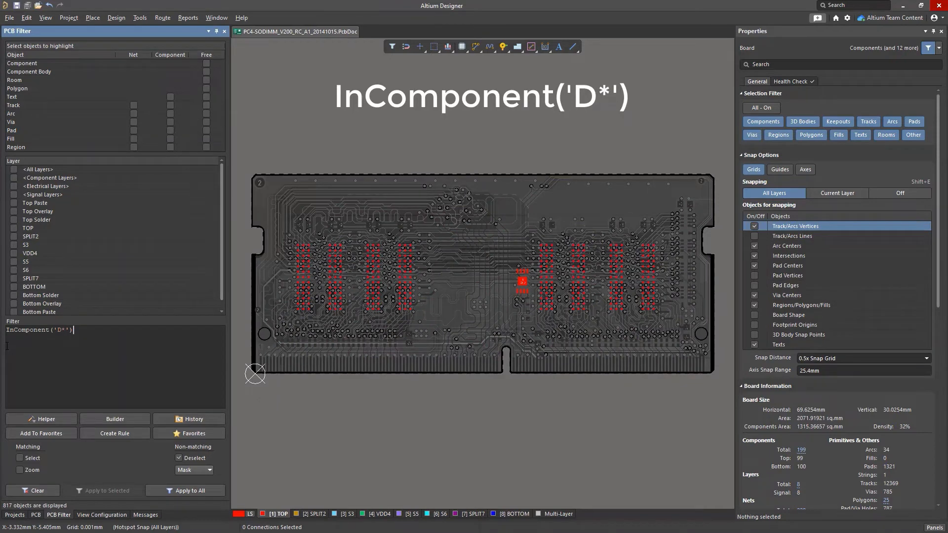
Step: Apply the query IsComponent and (Name = 'D1'), which matches one object
triple_click(38, 329)
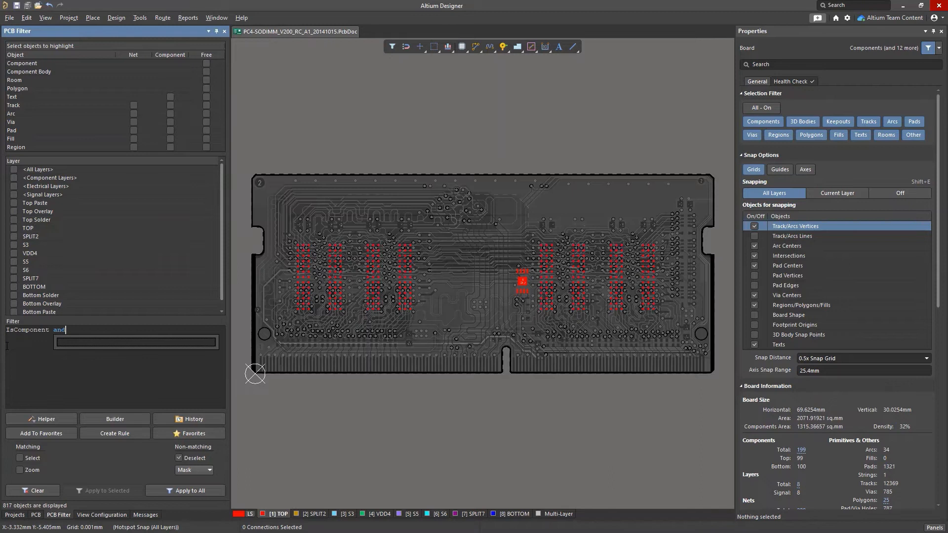
text(()
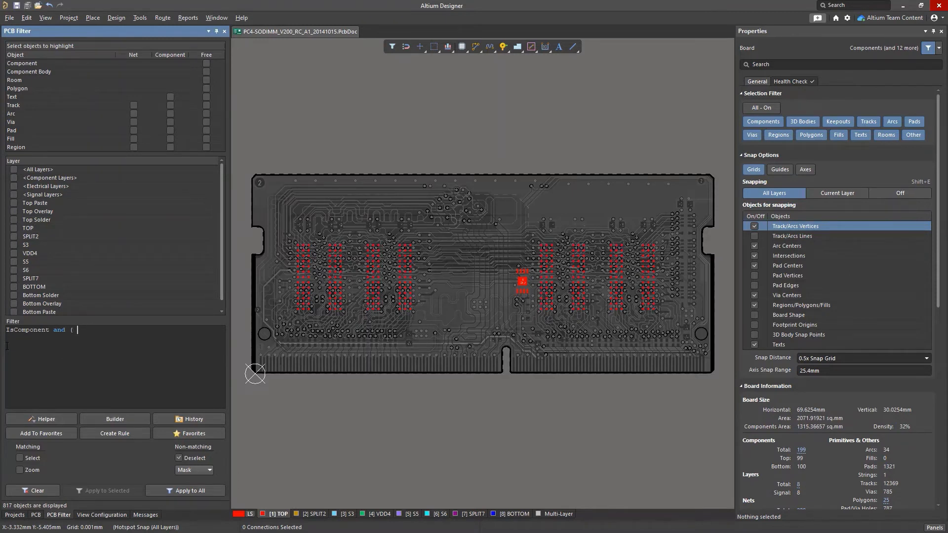
text(name =)
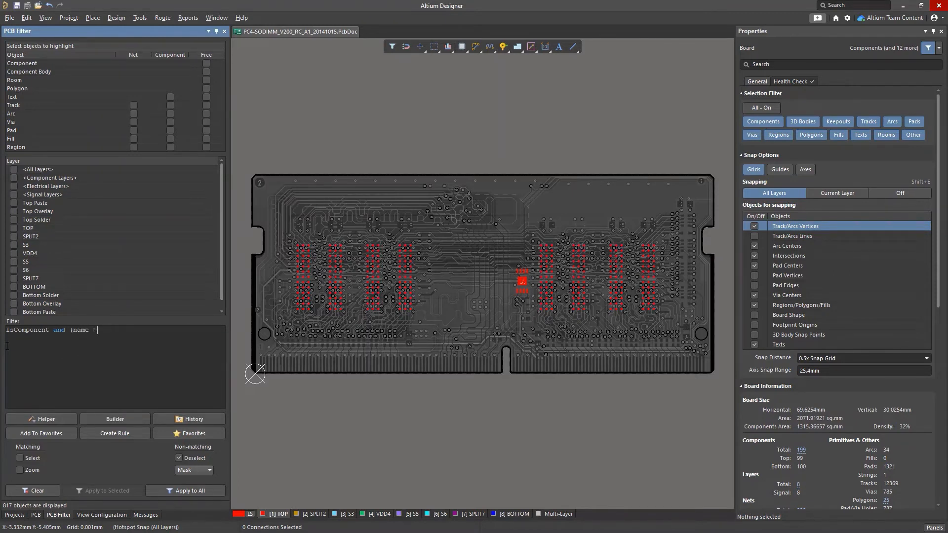
text('D1)
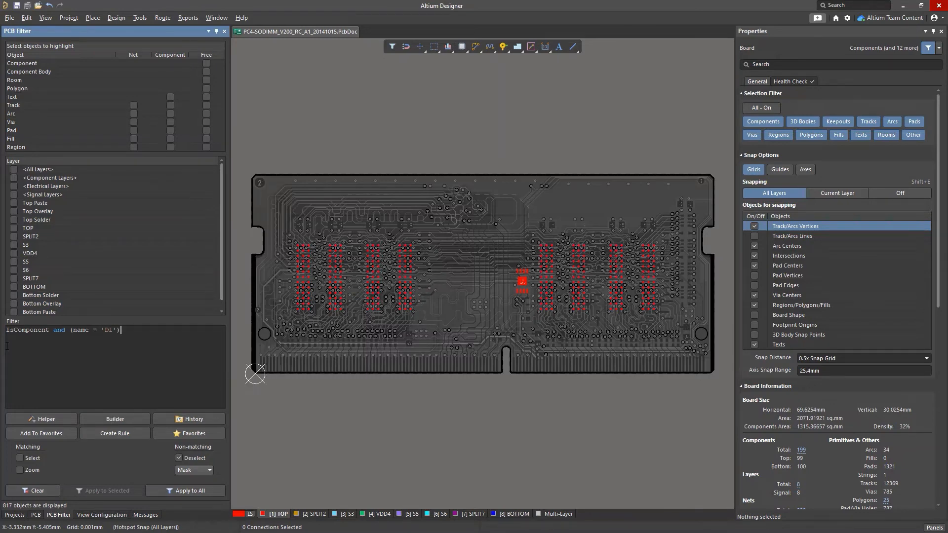
click(190, 490)
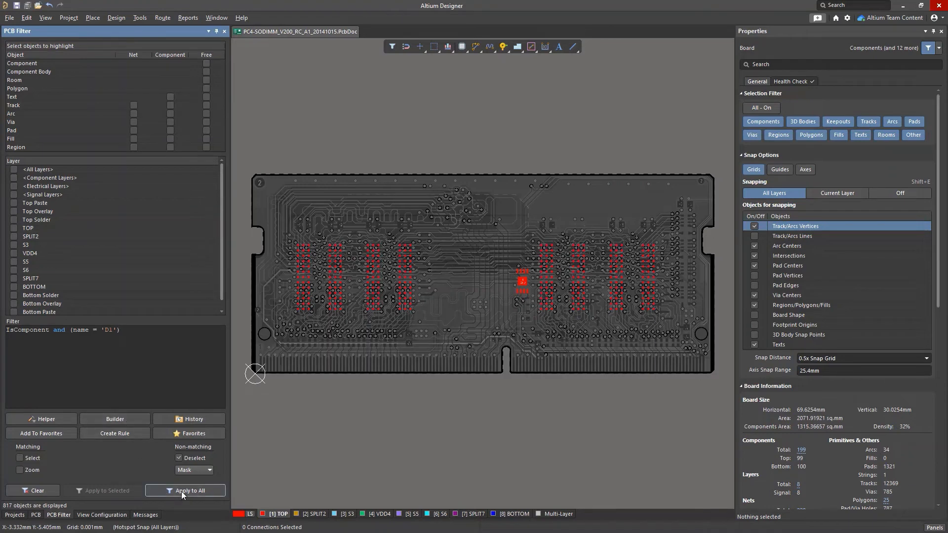
Step: Change the name to 'D*' and reapply, which passes no objects
click(189, 490)
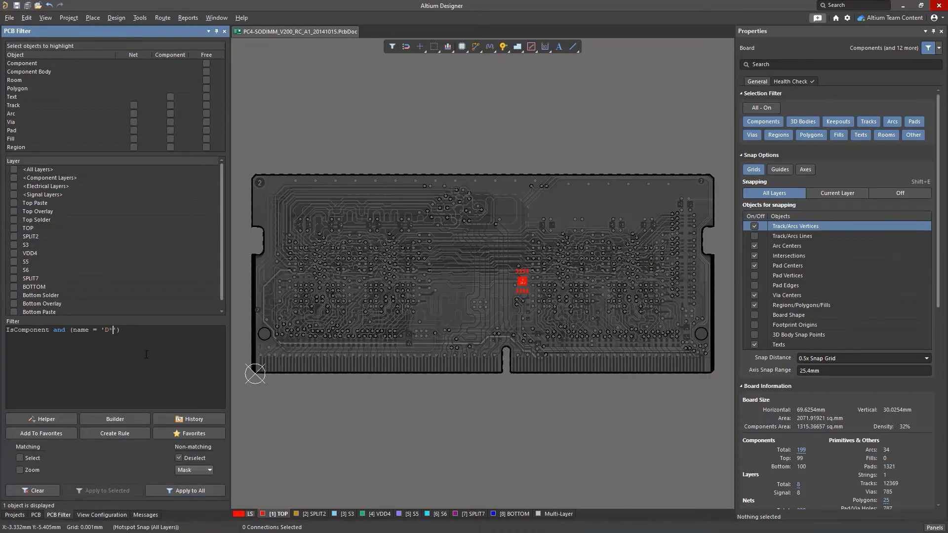
click(189, 491)
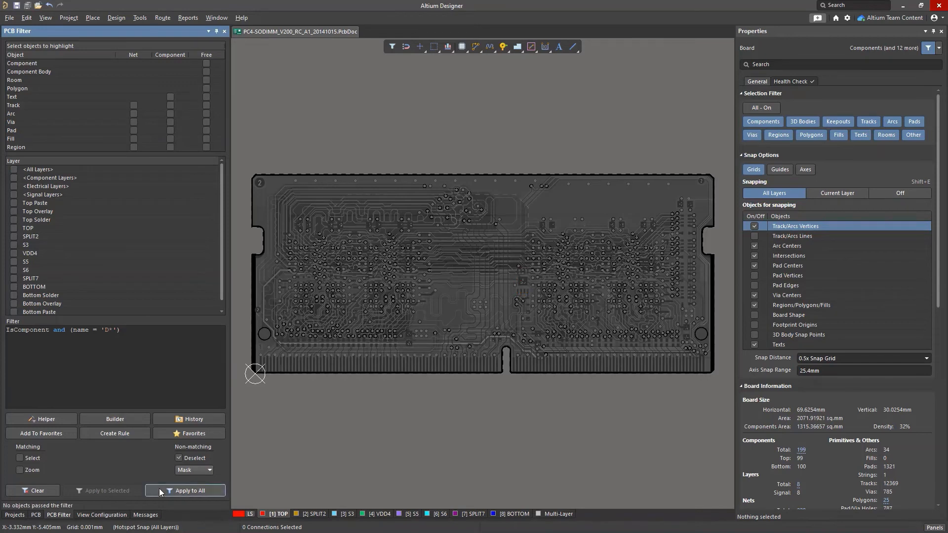
click(190, 490)
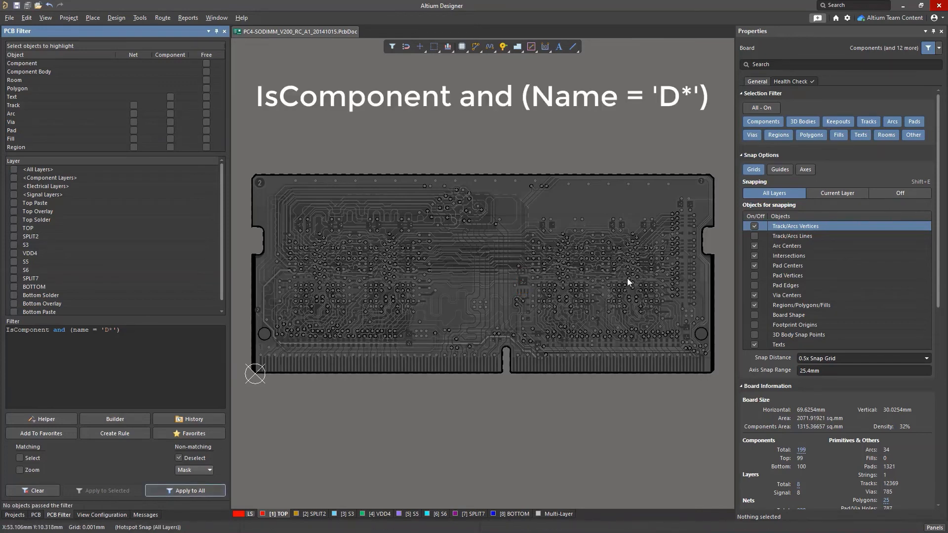
mouse_move(424, 327)
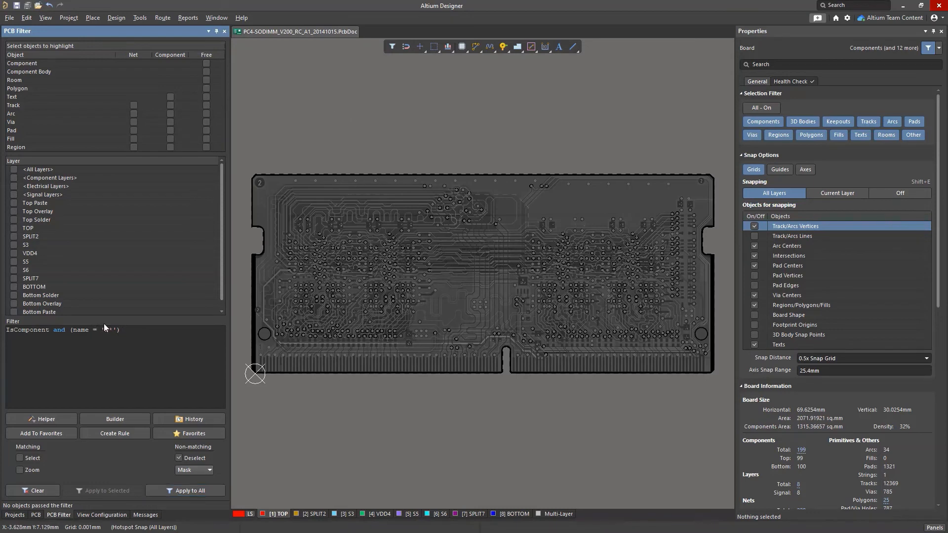
Step: Change '=' to 'like' so IsComponent and (Name like 'D*') displays 9 objects
text(D)
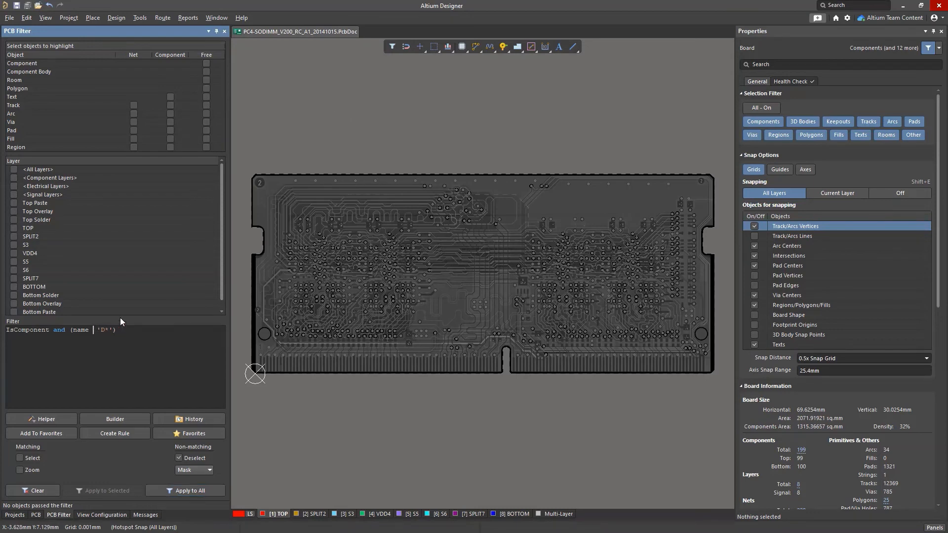
text(like)
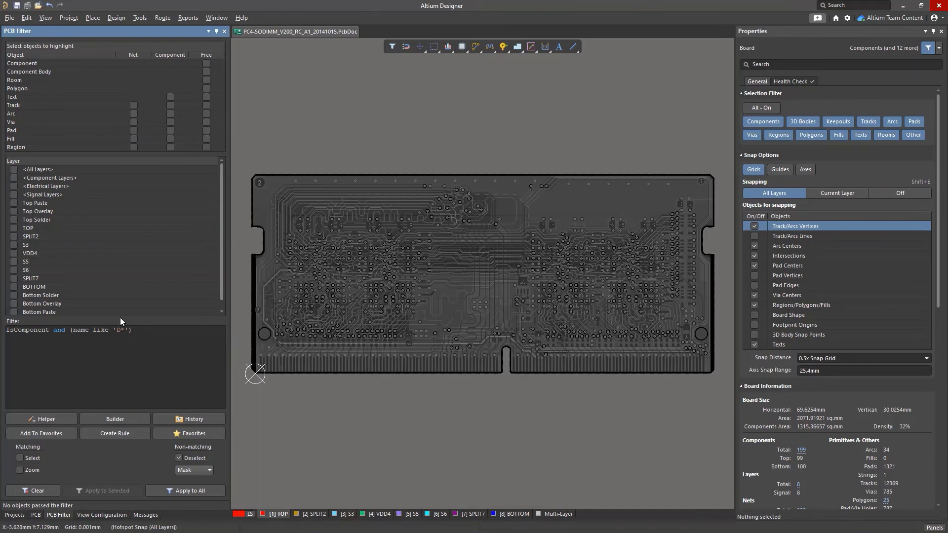
mouse_move(162, 489)
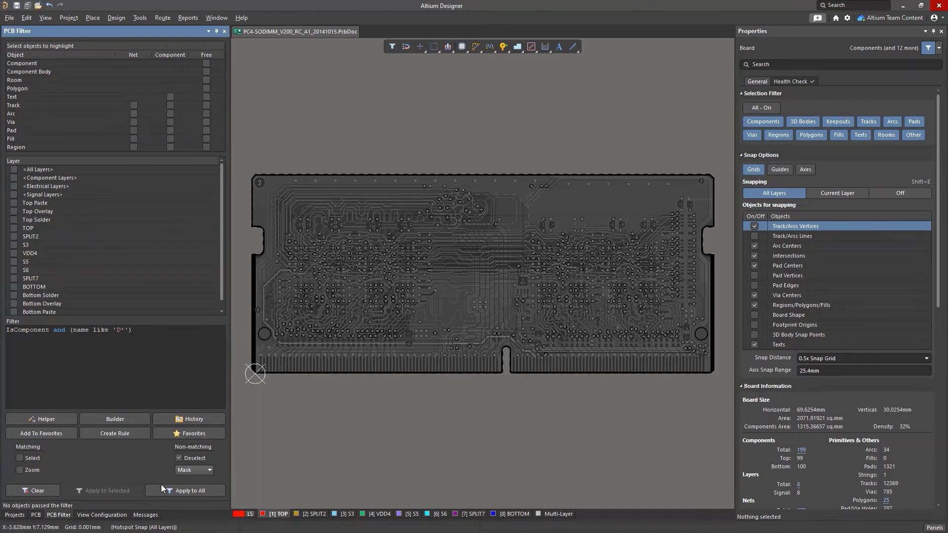
click(191, 490)
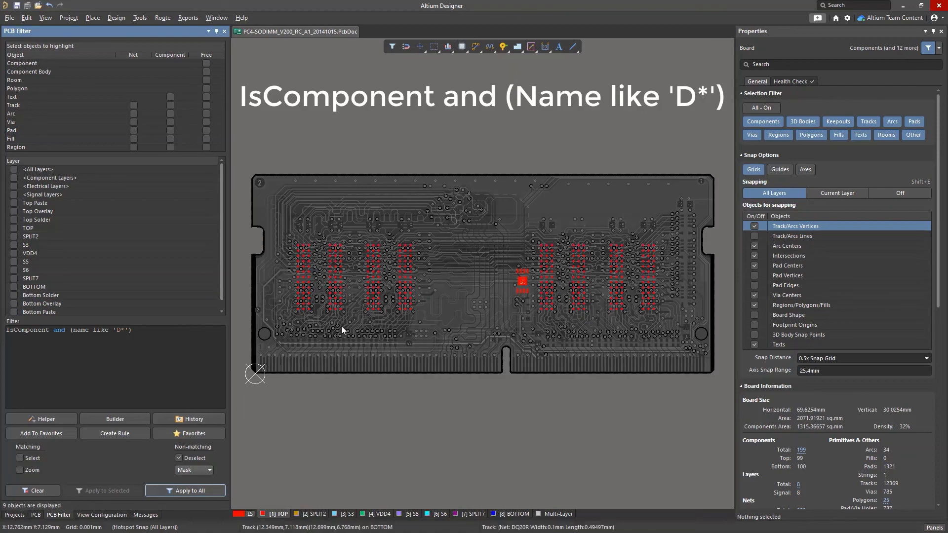